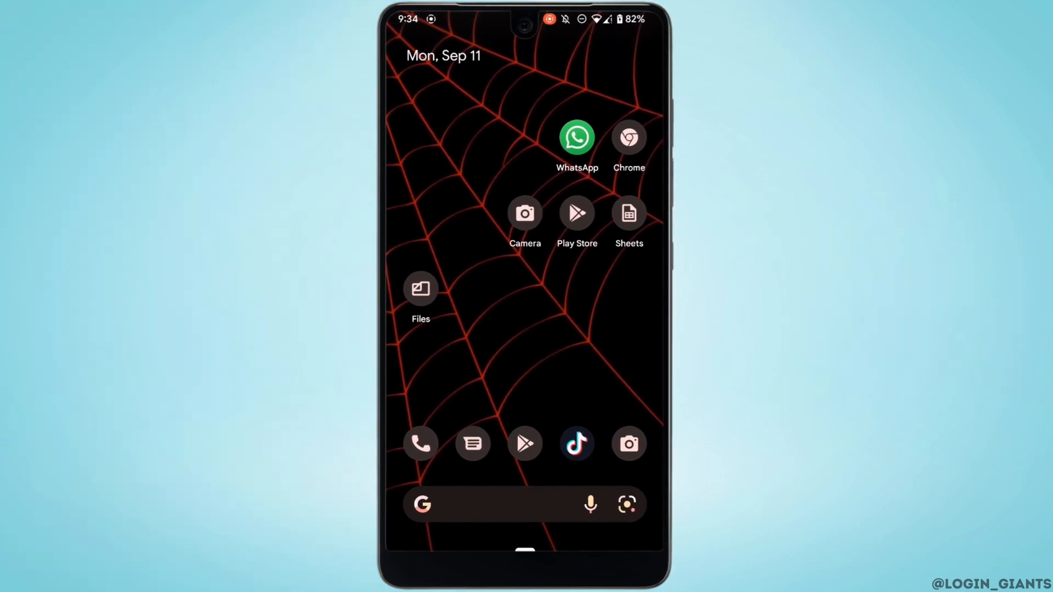
# Review the Messenger (Beta) Play Store listing and its pending update, then show the app drawer
pyautogui.click(576, 213)
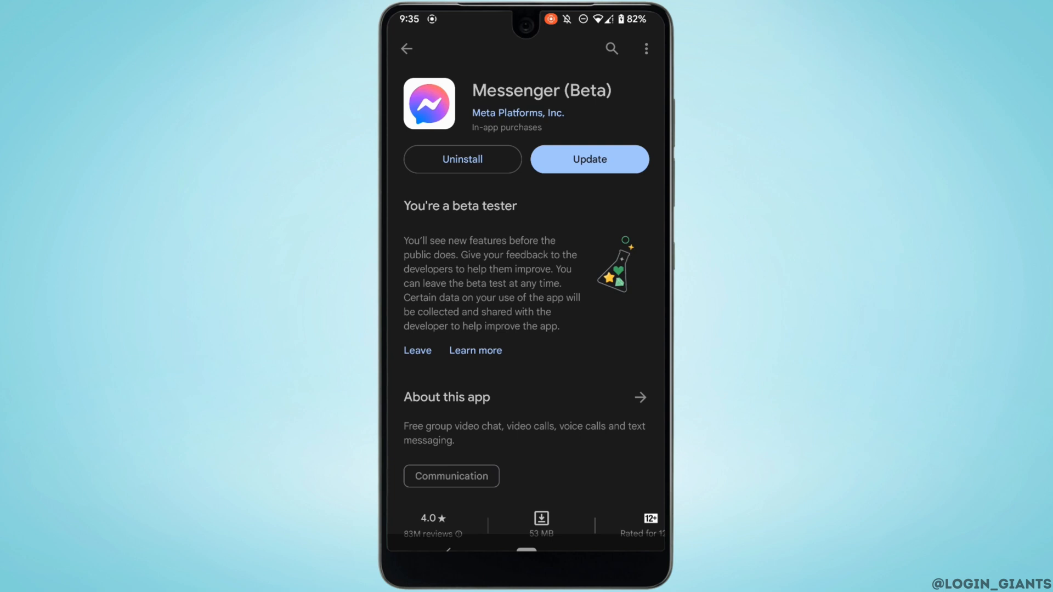
pyautogui.scroll(-3)
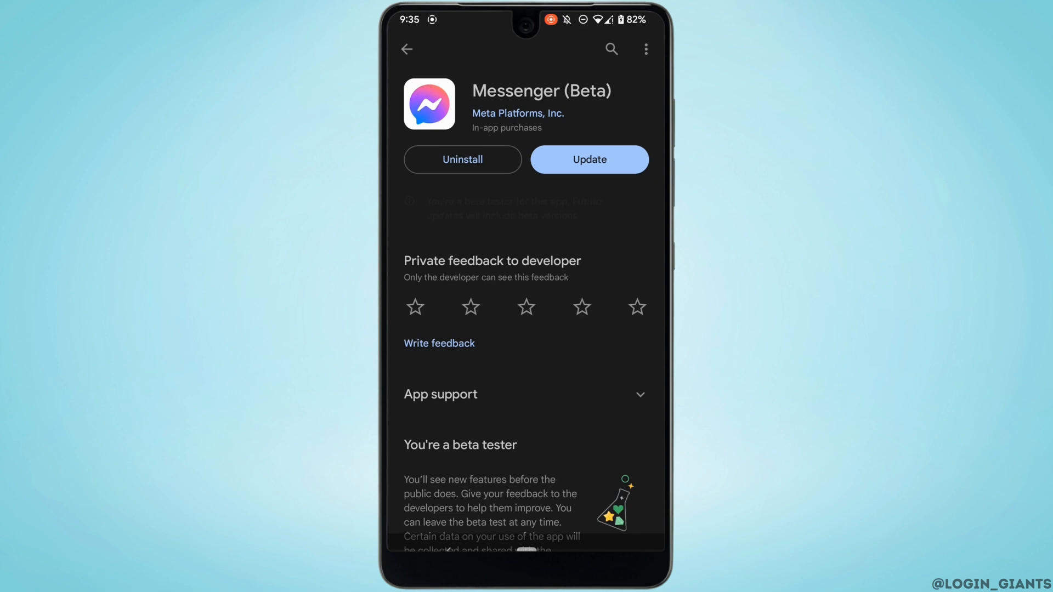
pyautogui.click(589, 159)
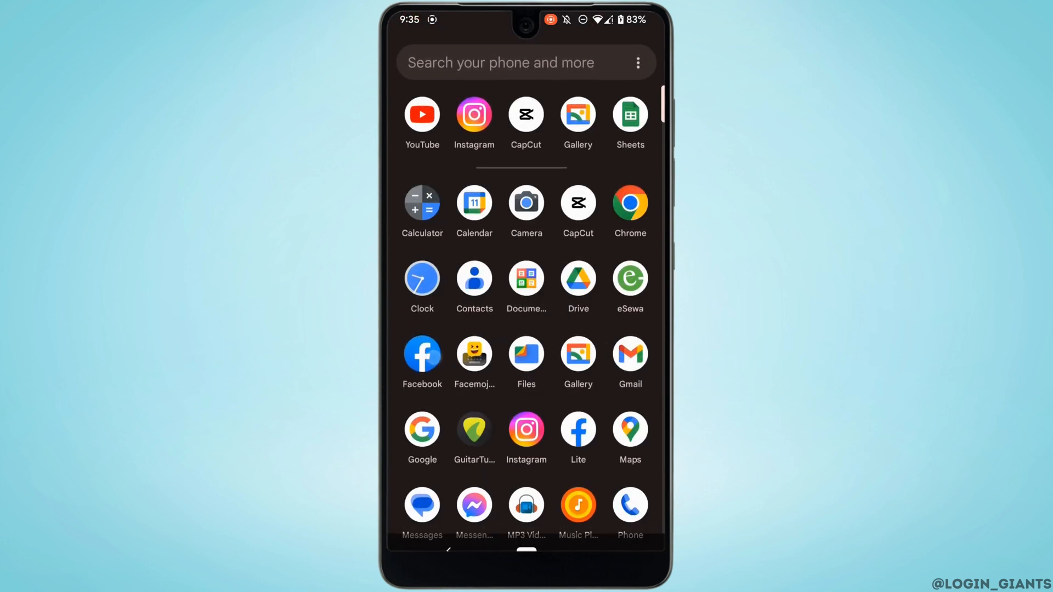
# Launch Facebook and reach Report a problem under Help & support in the menu
pyautogui.click(422, 356)
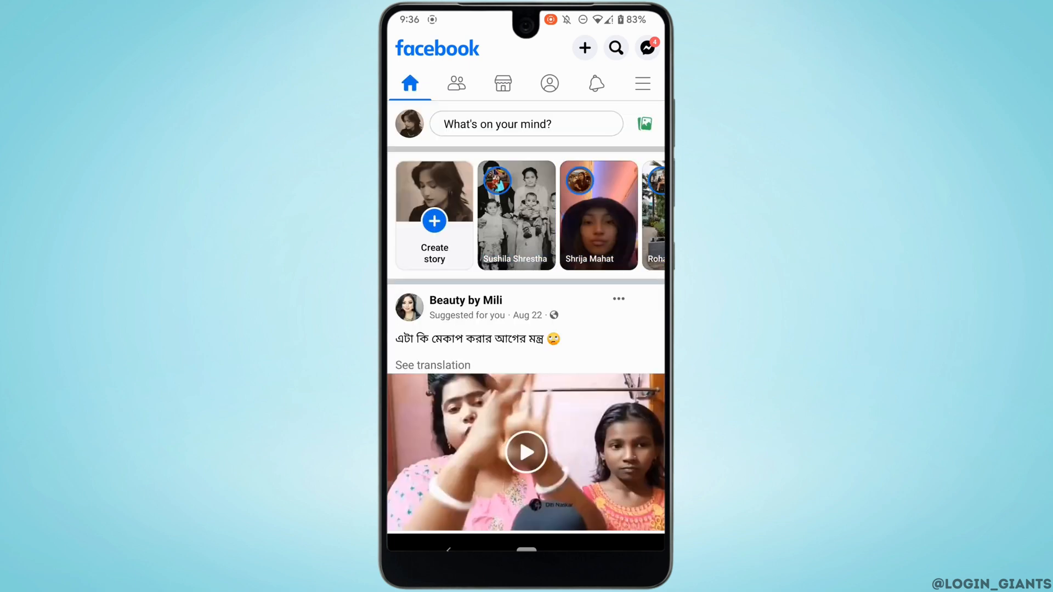
pyautogui.click(640, 83)
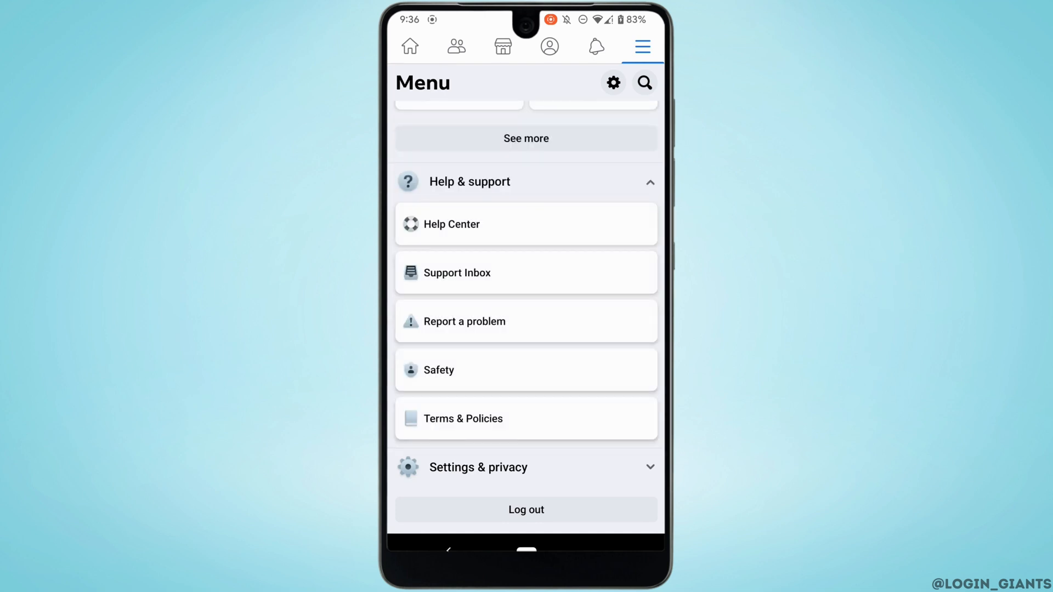
pyautogui.click(465, 321)
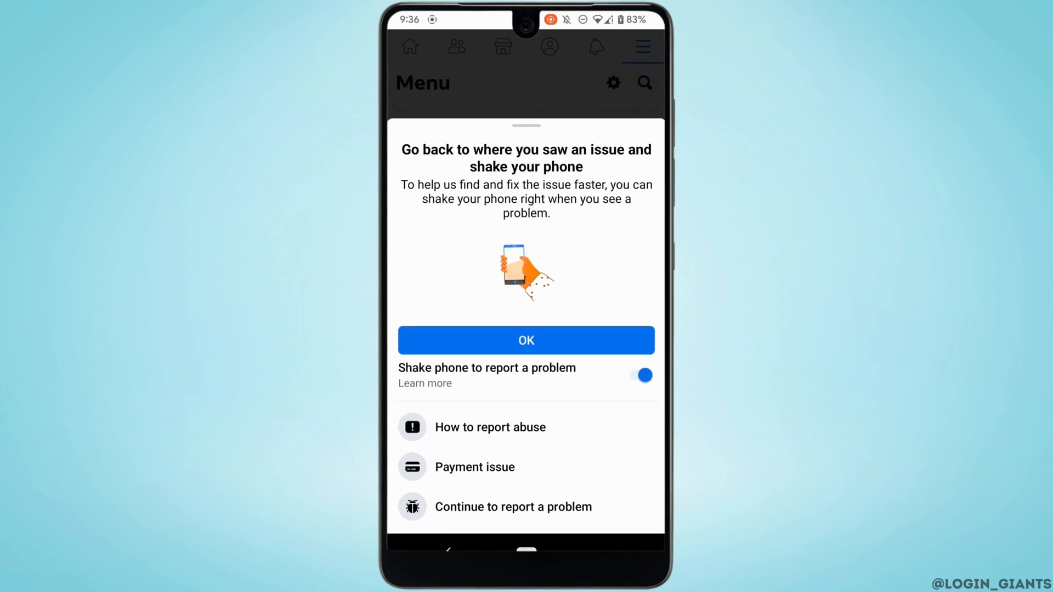
# Continue from the Report a problem sheet to the Send report form
pyautogui.click(526, 341)
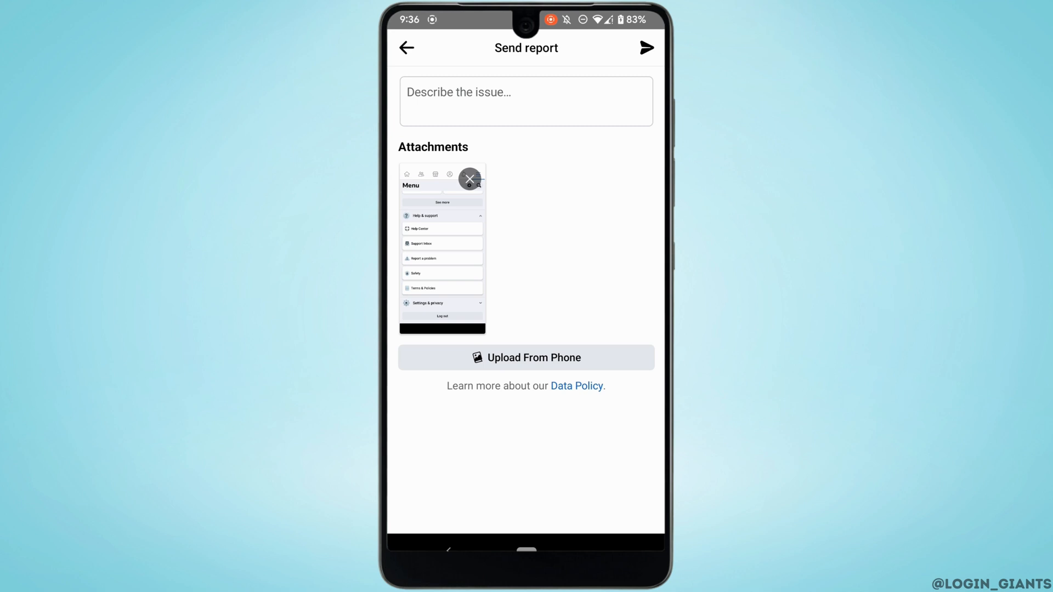
# Send a problem report starting 'Hello face' about Messenger messages, then go home
pyautogui.write('Hello facebook team,')
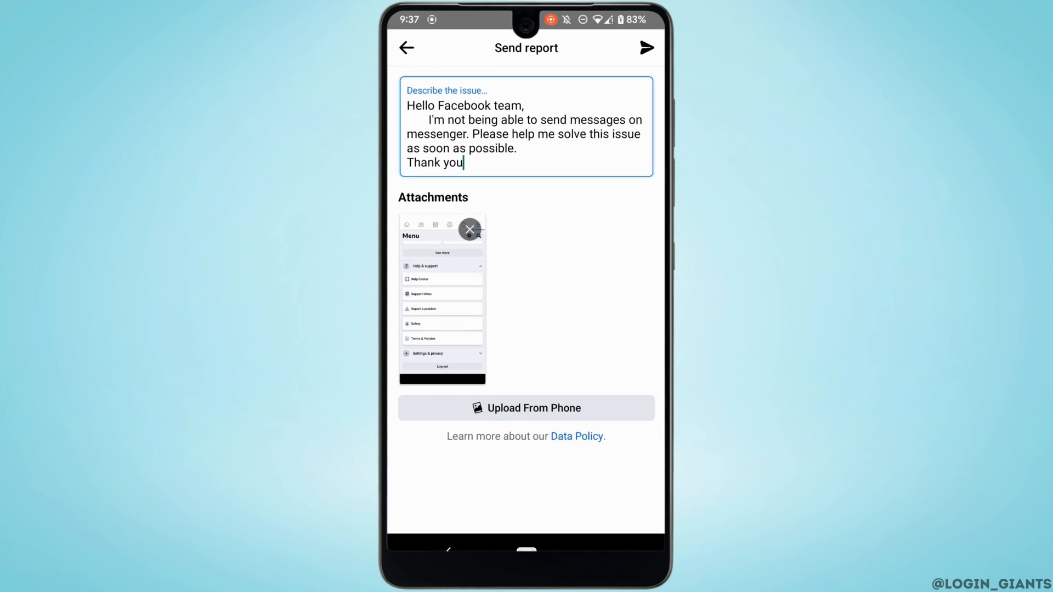
pyautogui.click(646, 48)
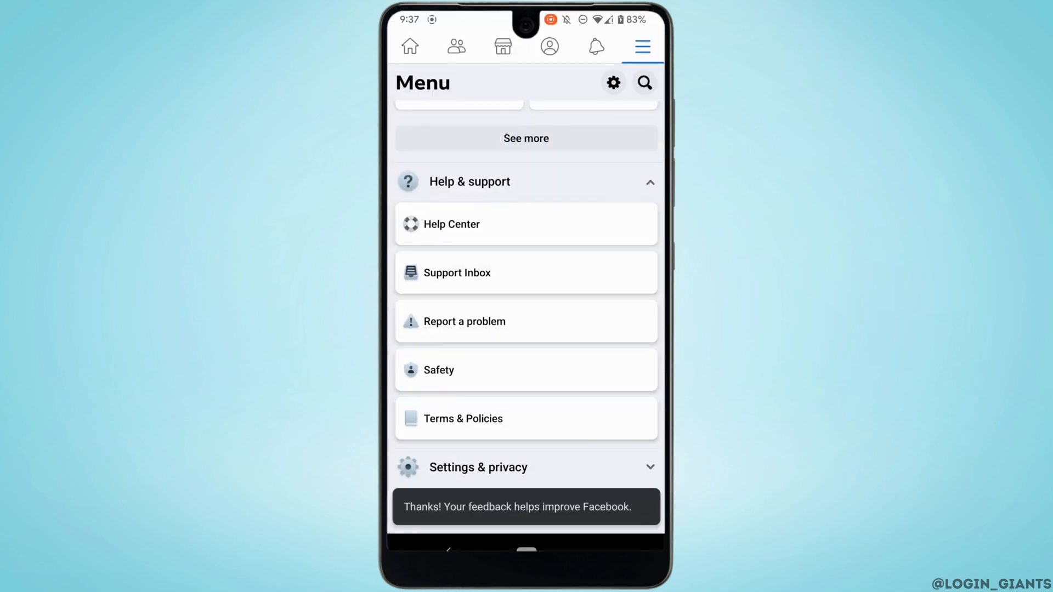
pyautogui.press('HOME')
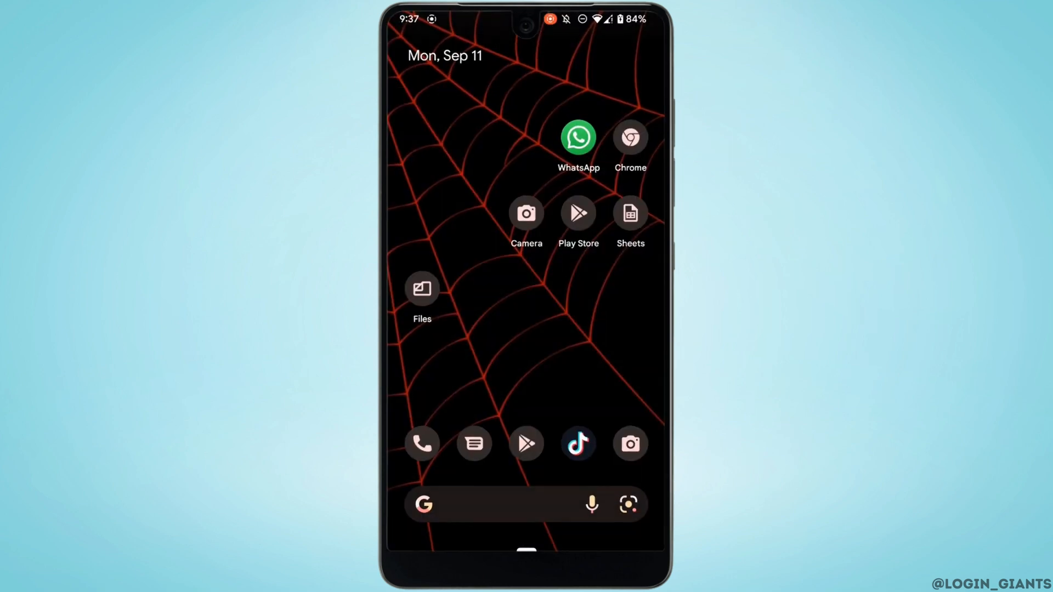